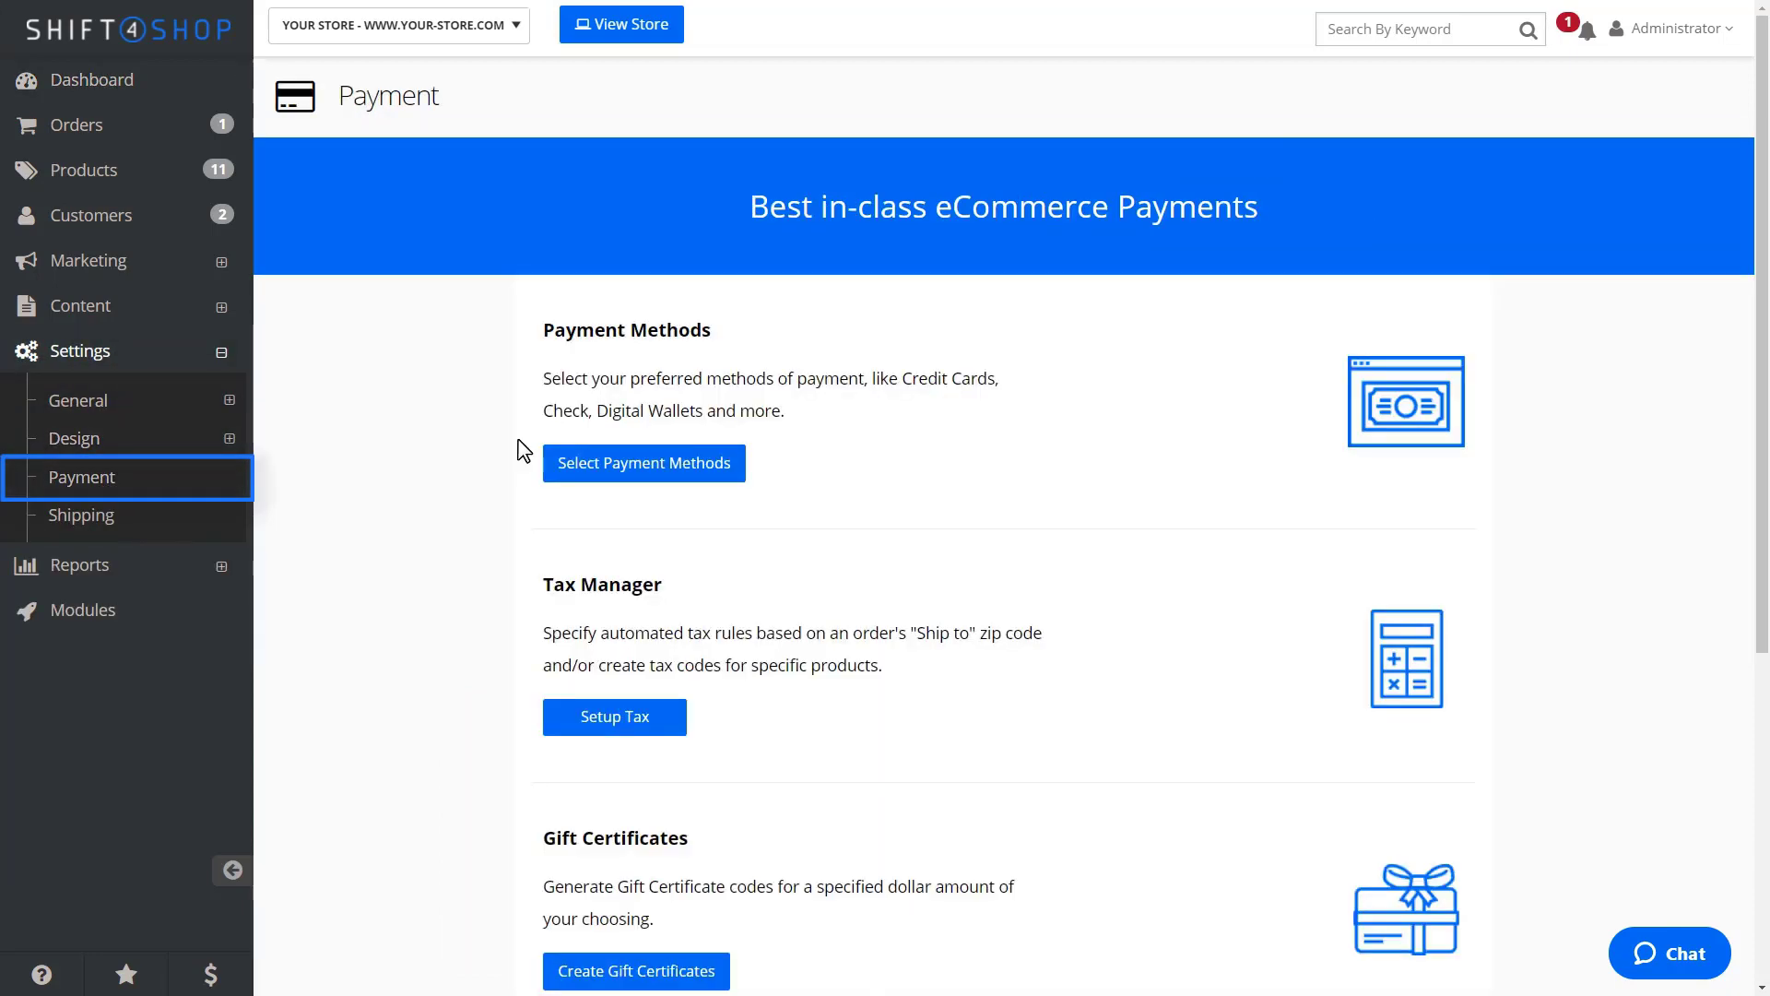
mouse_move(598, 470)
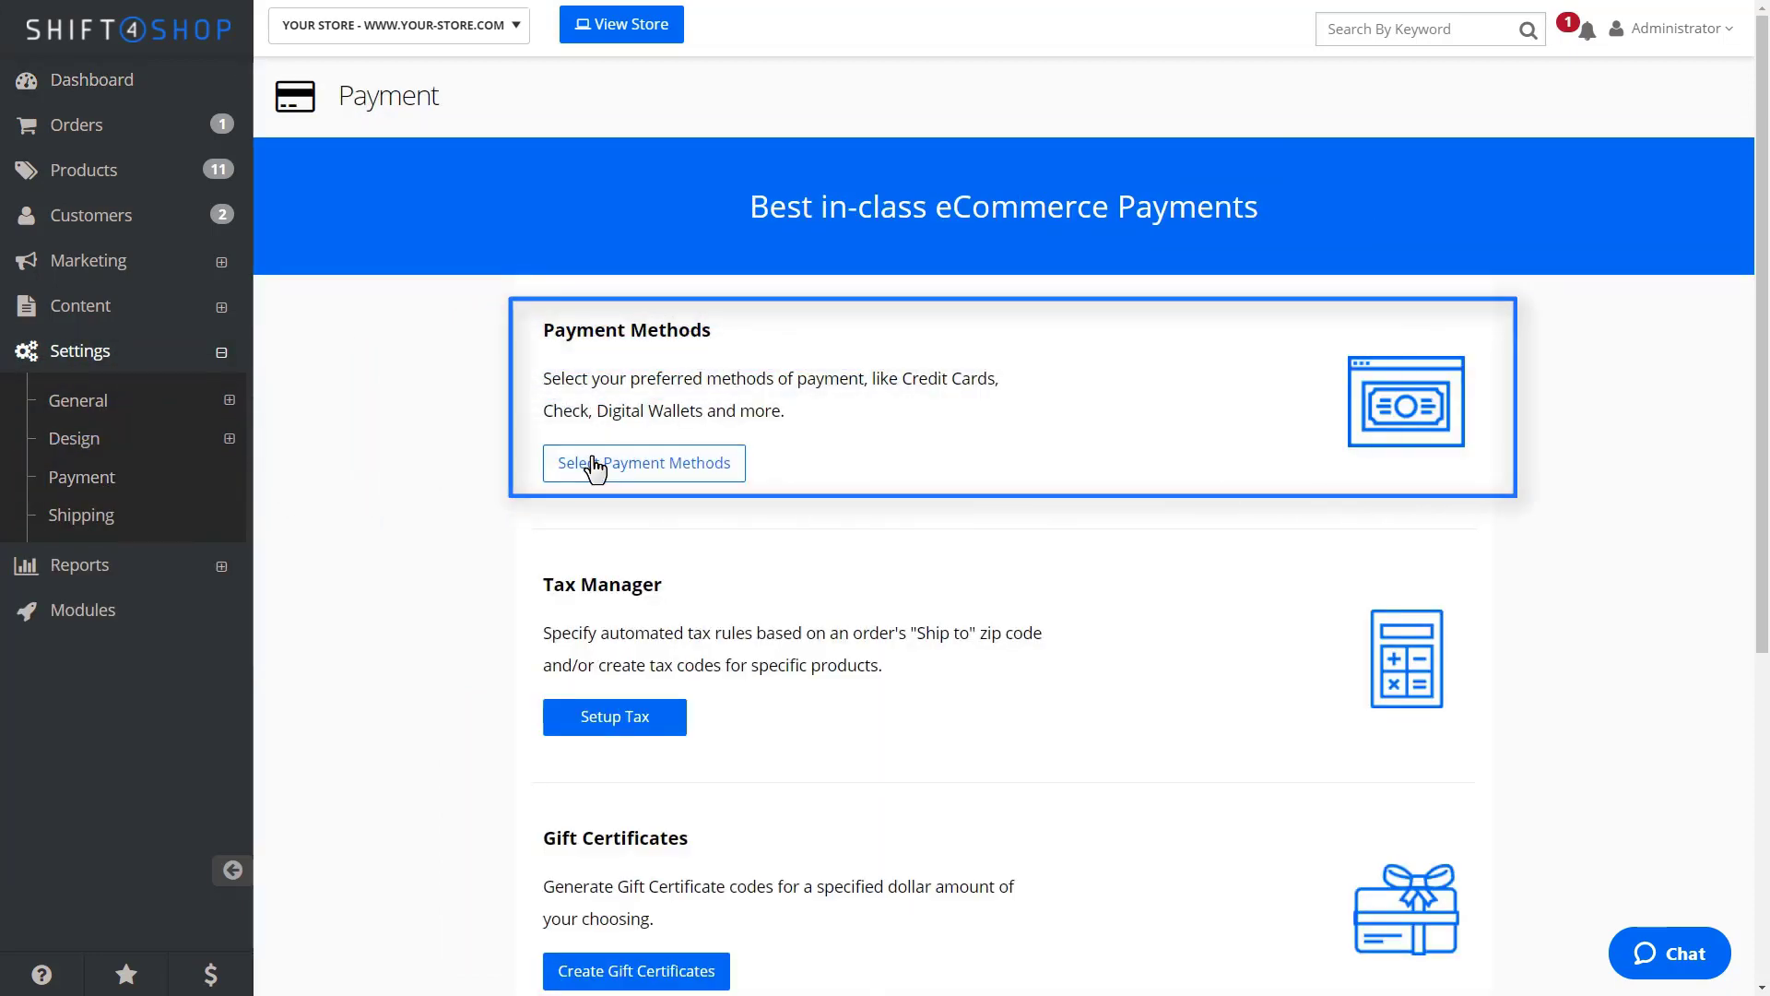
Choose Connect BitPay under payment methods and go to BitPay account creation.
click(644, 463)
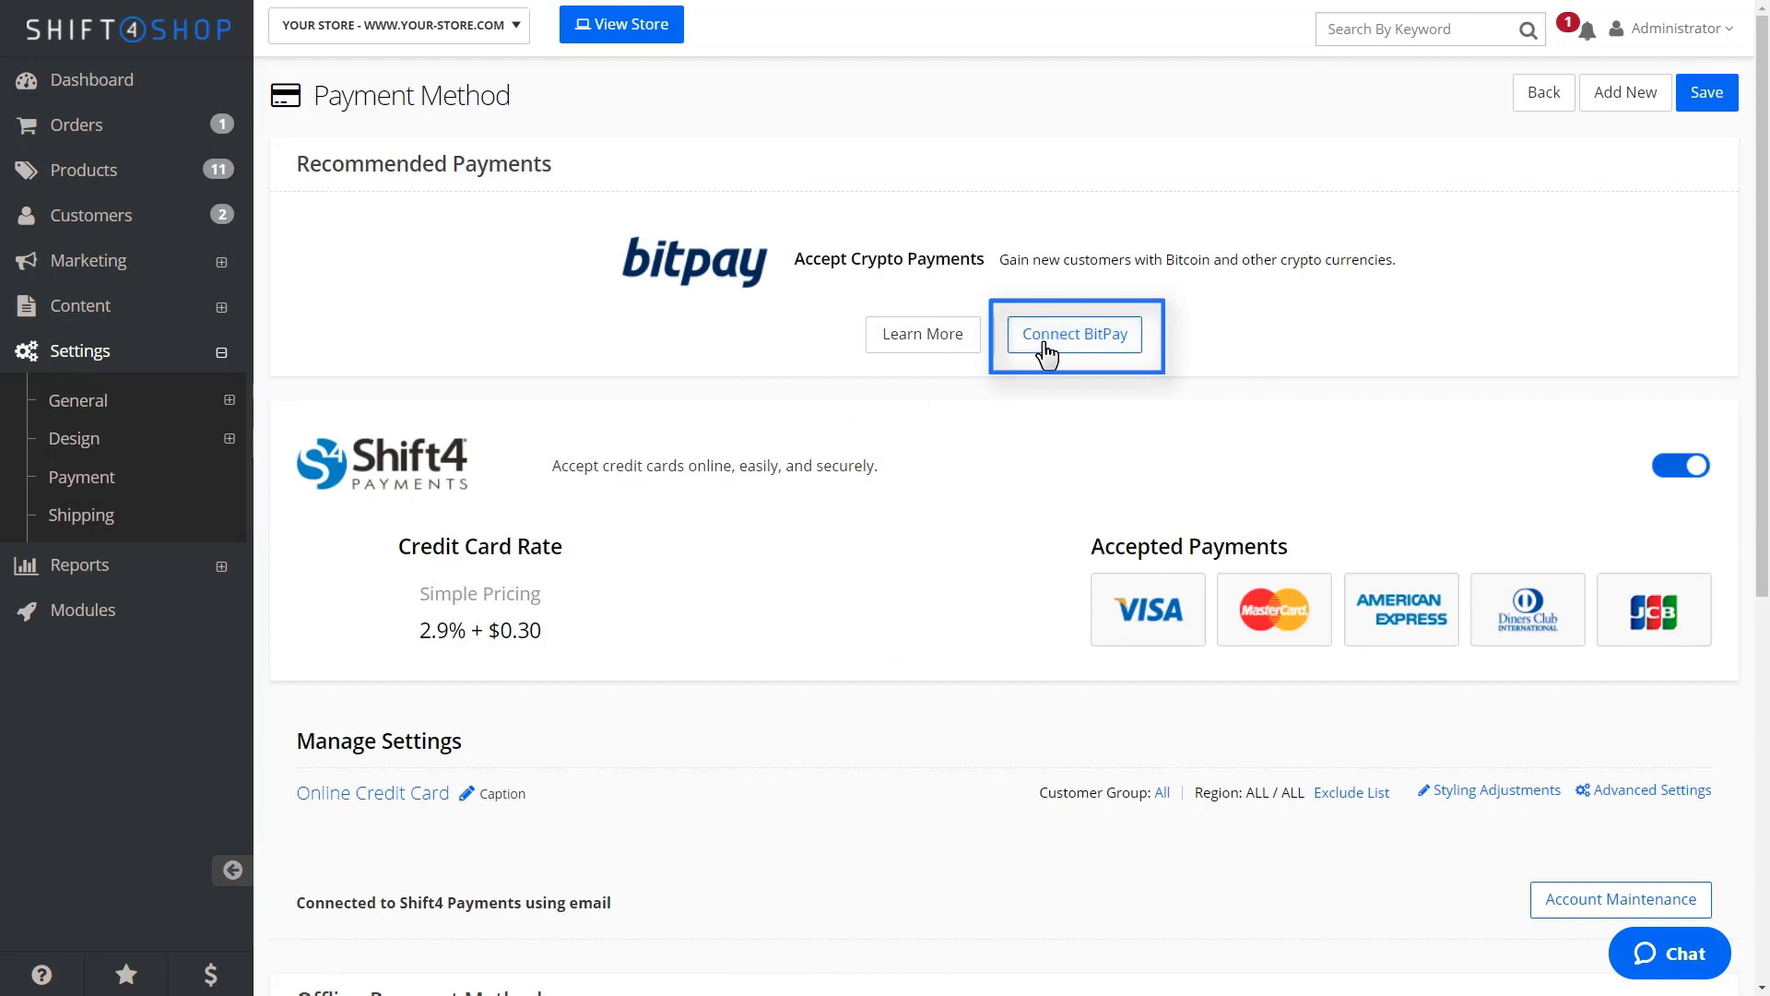
click(1075, 334)
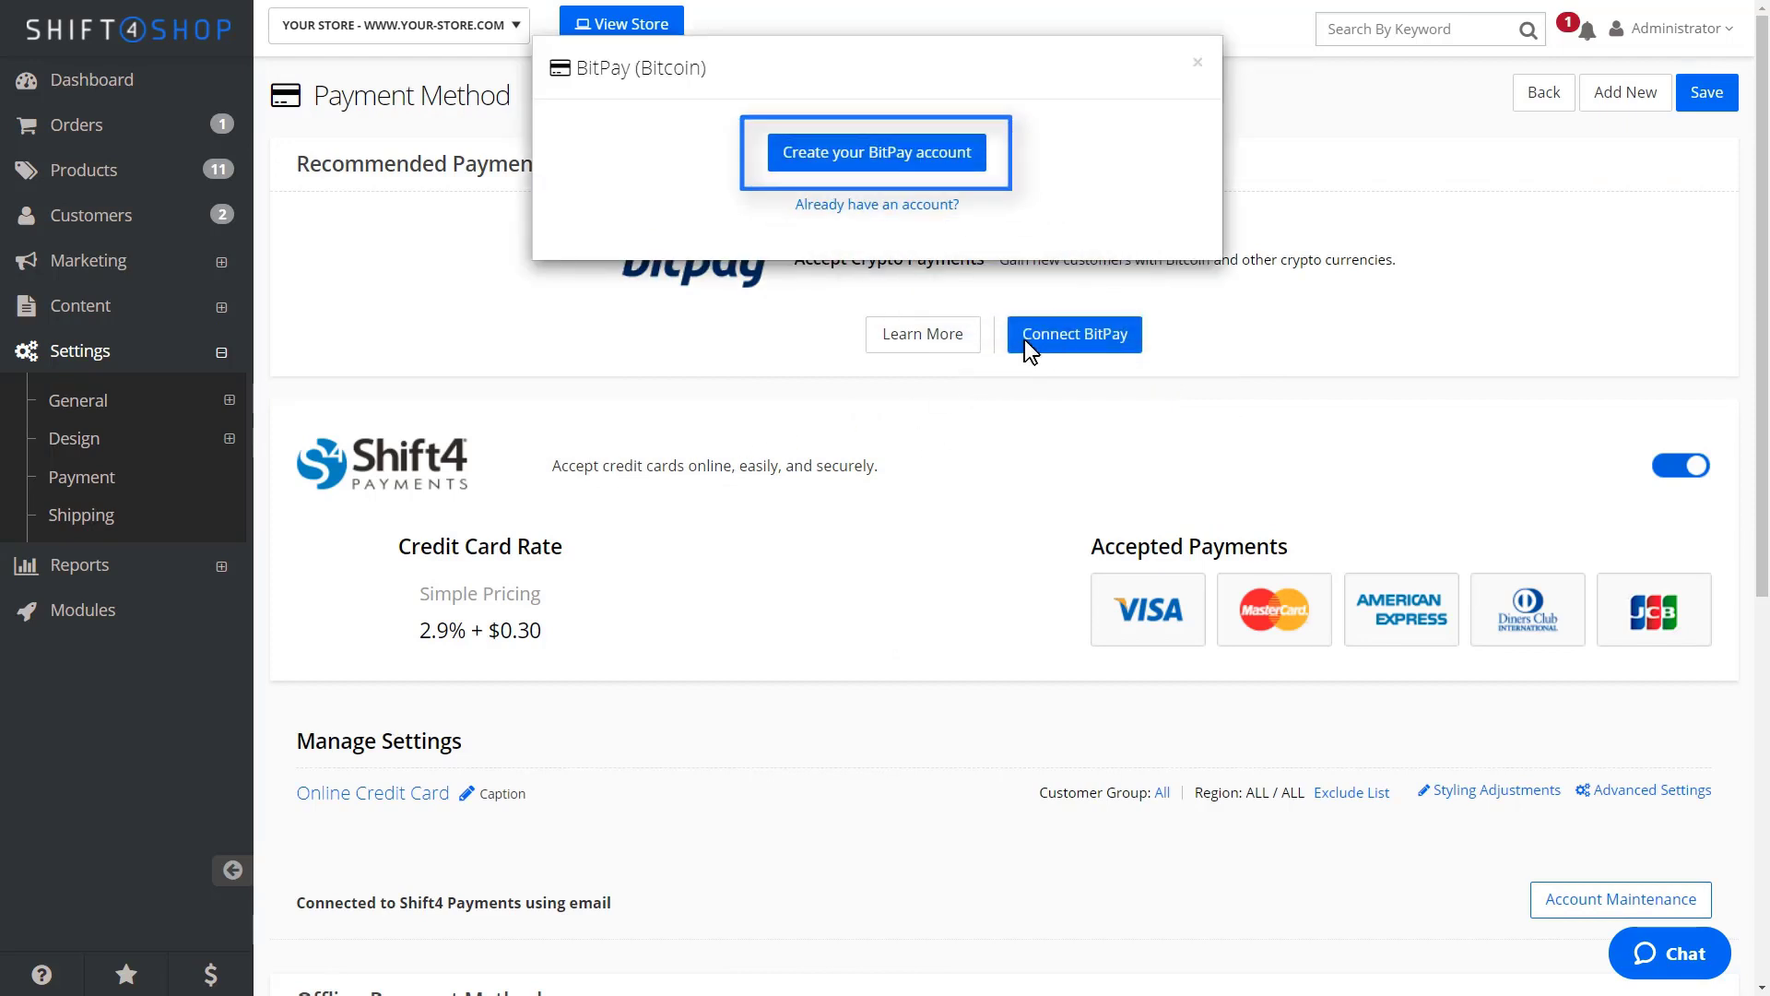
click(877, 152)
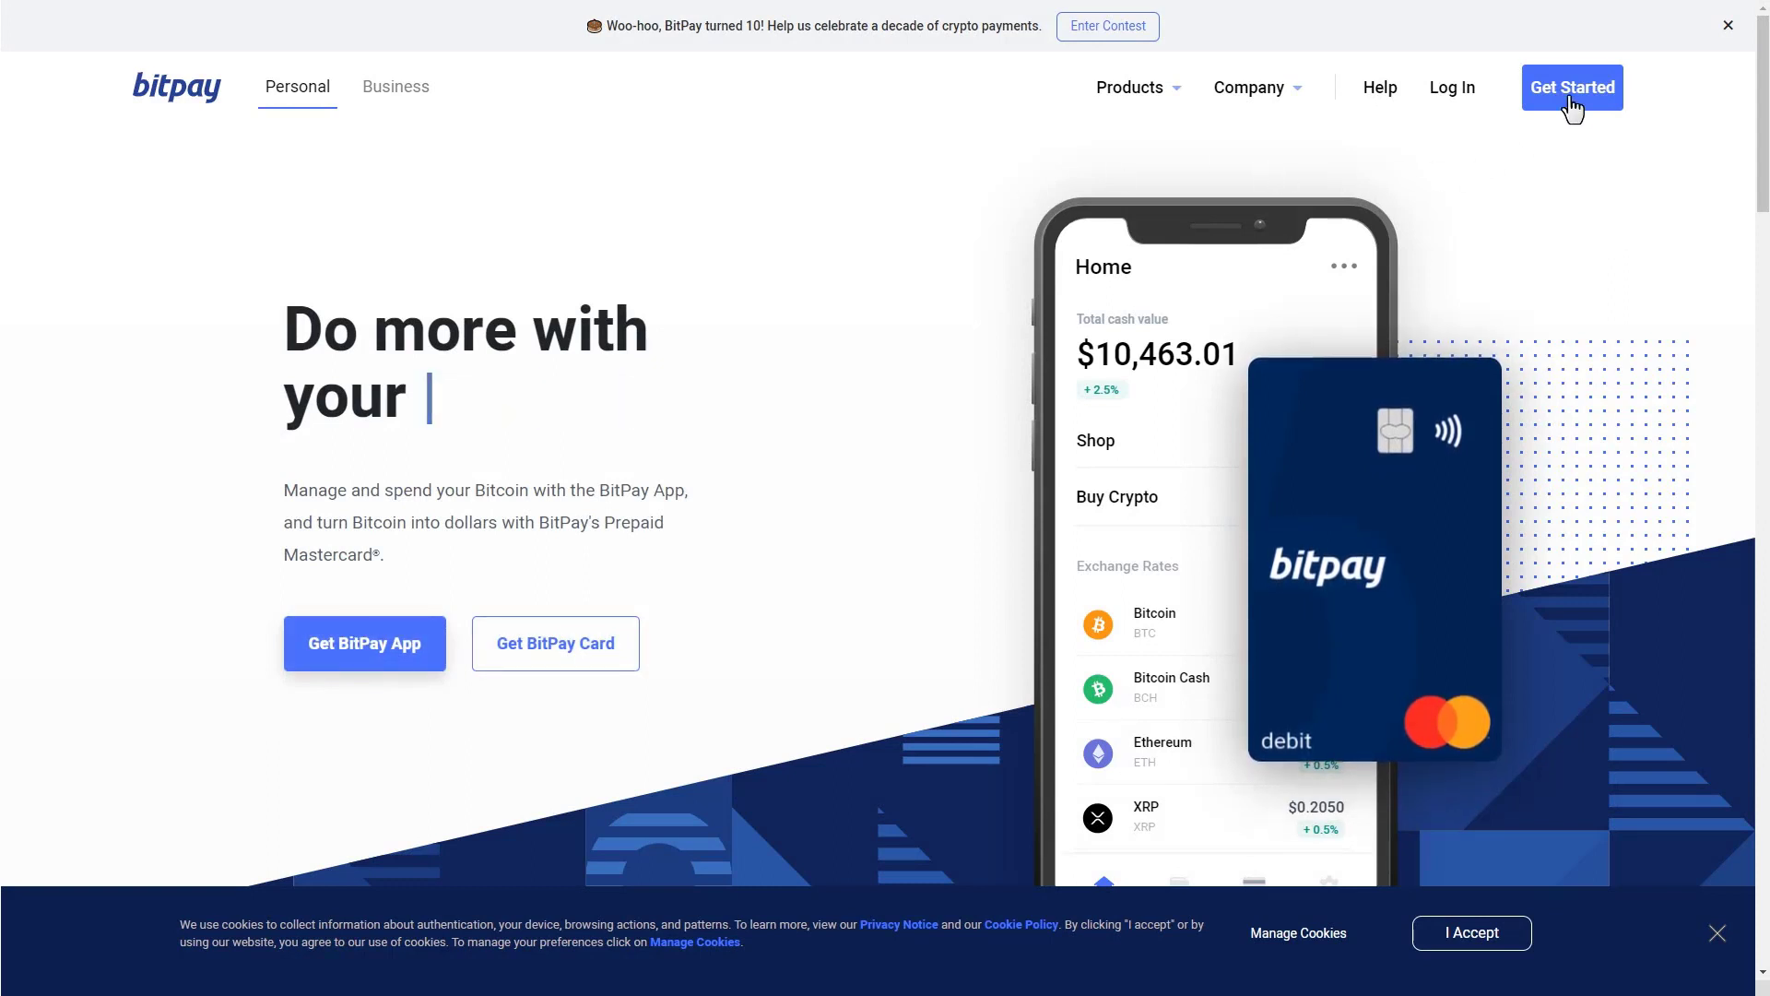
Start BitPay setup and choose the Business account type.
click(1572, 88)
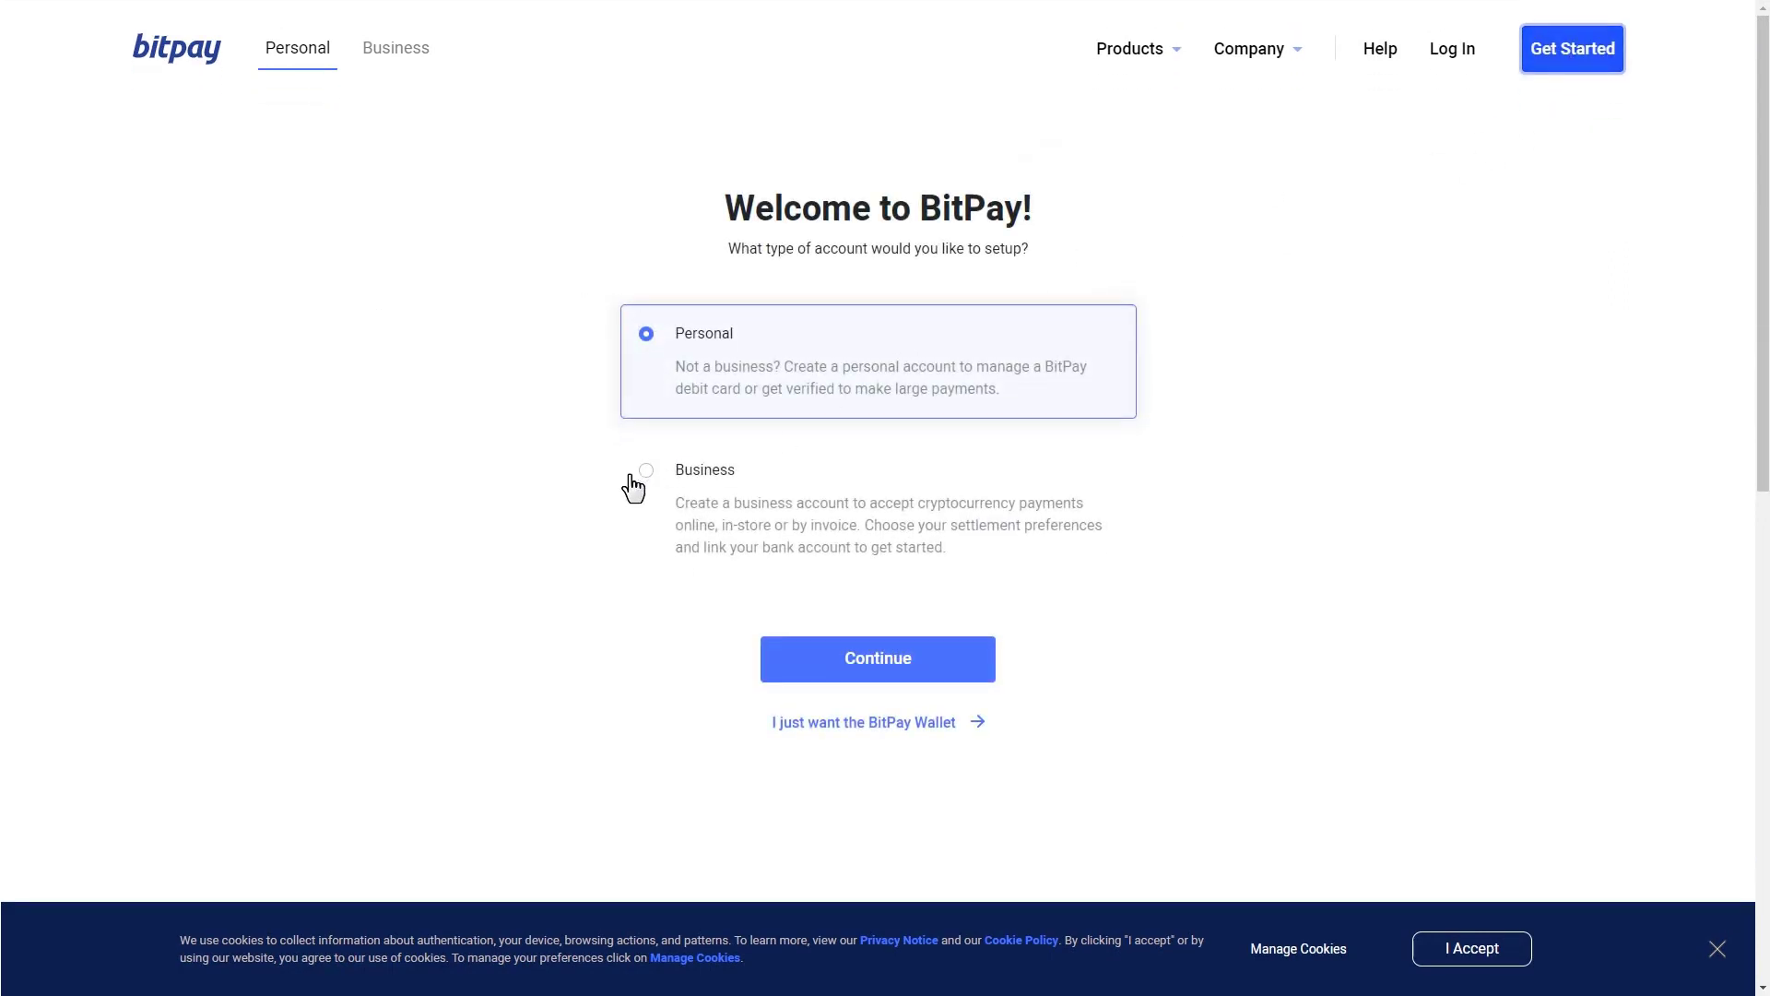
click(646, 469)
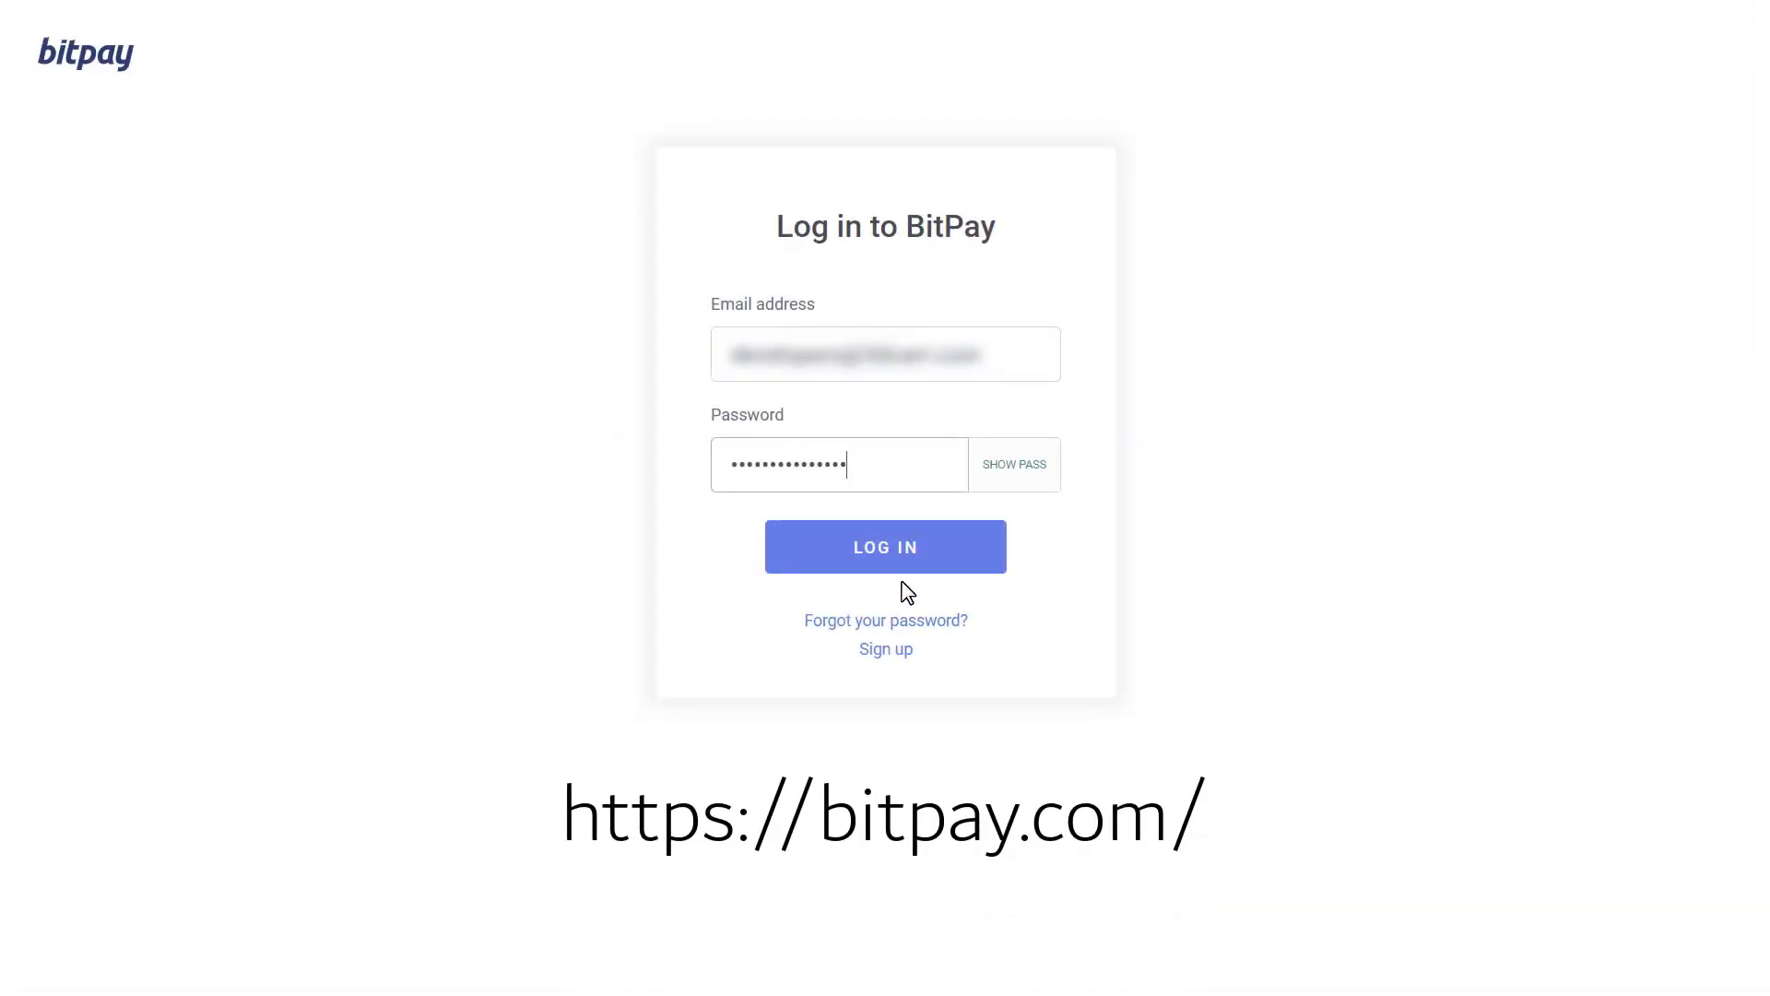
Log in to BitPay and view Integration Resources on the Payment Tools page.
click(885, 547)
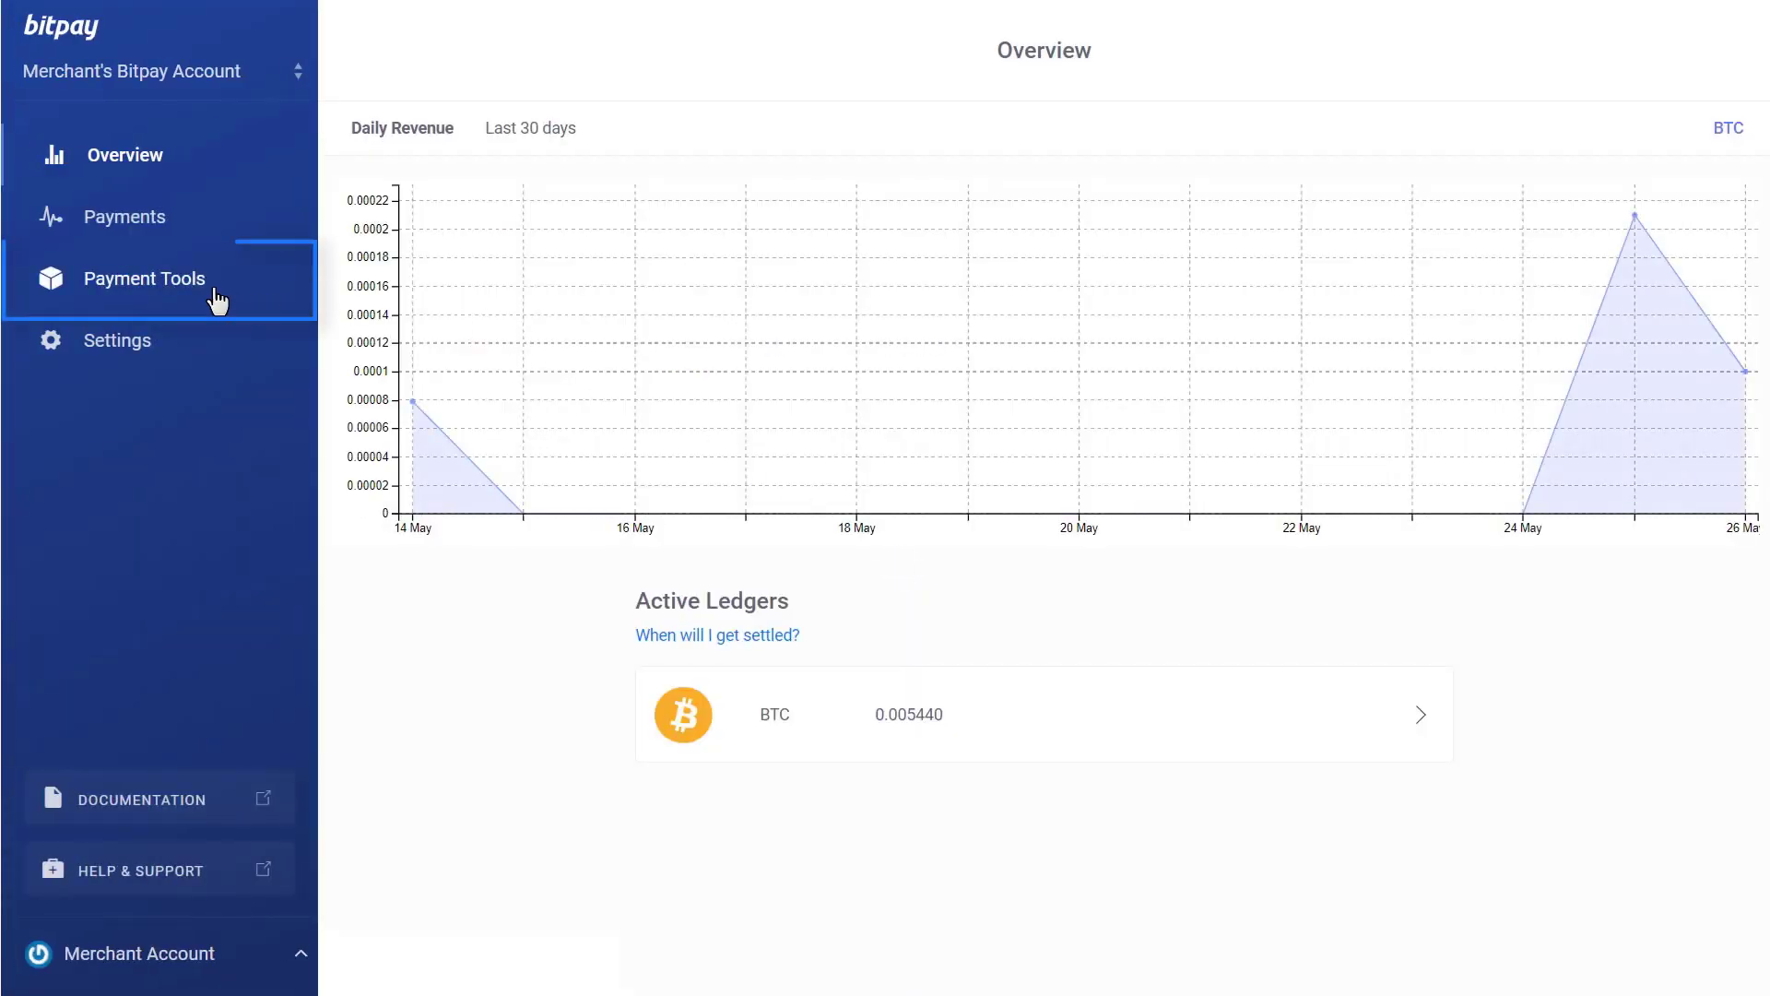
click(145, 278)
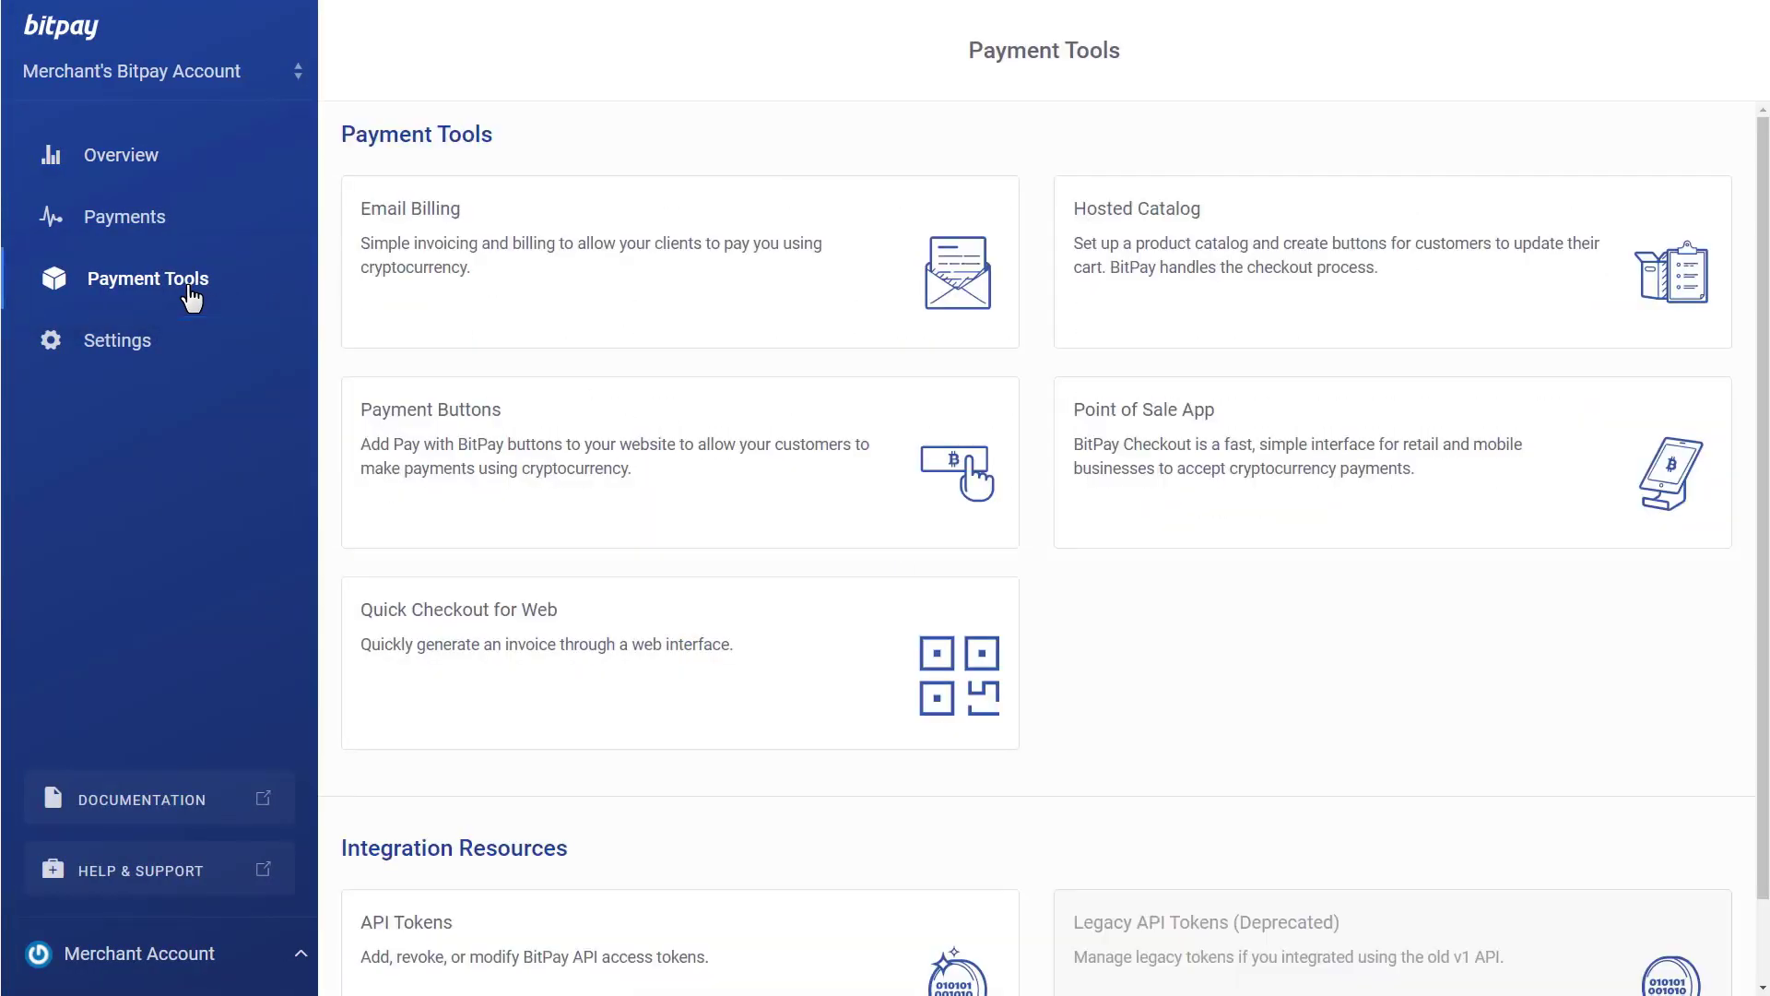
scroll(down, 3)
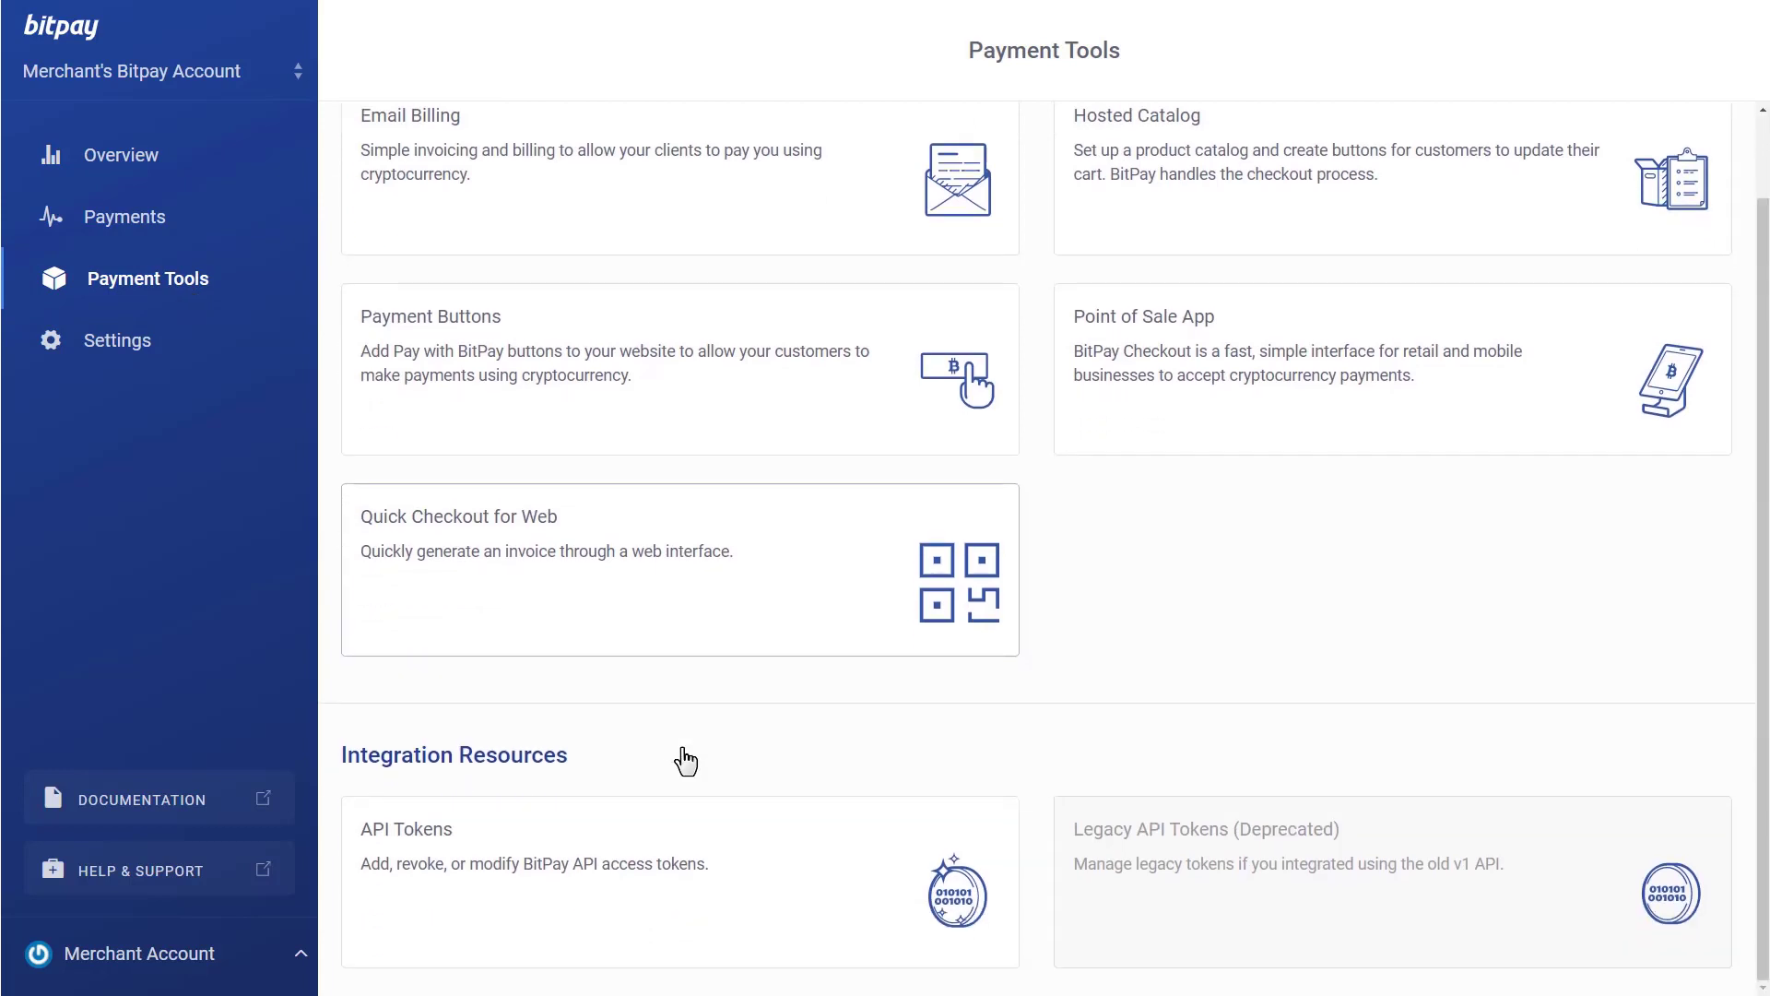
mouse_move(690, 885)
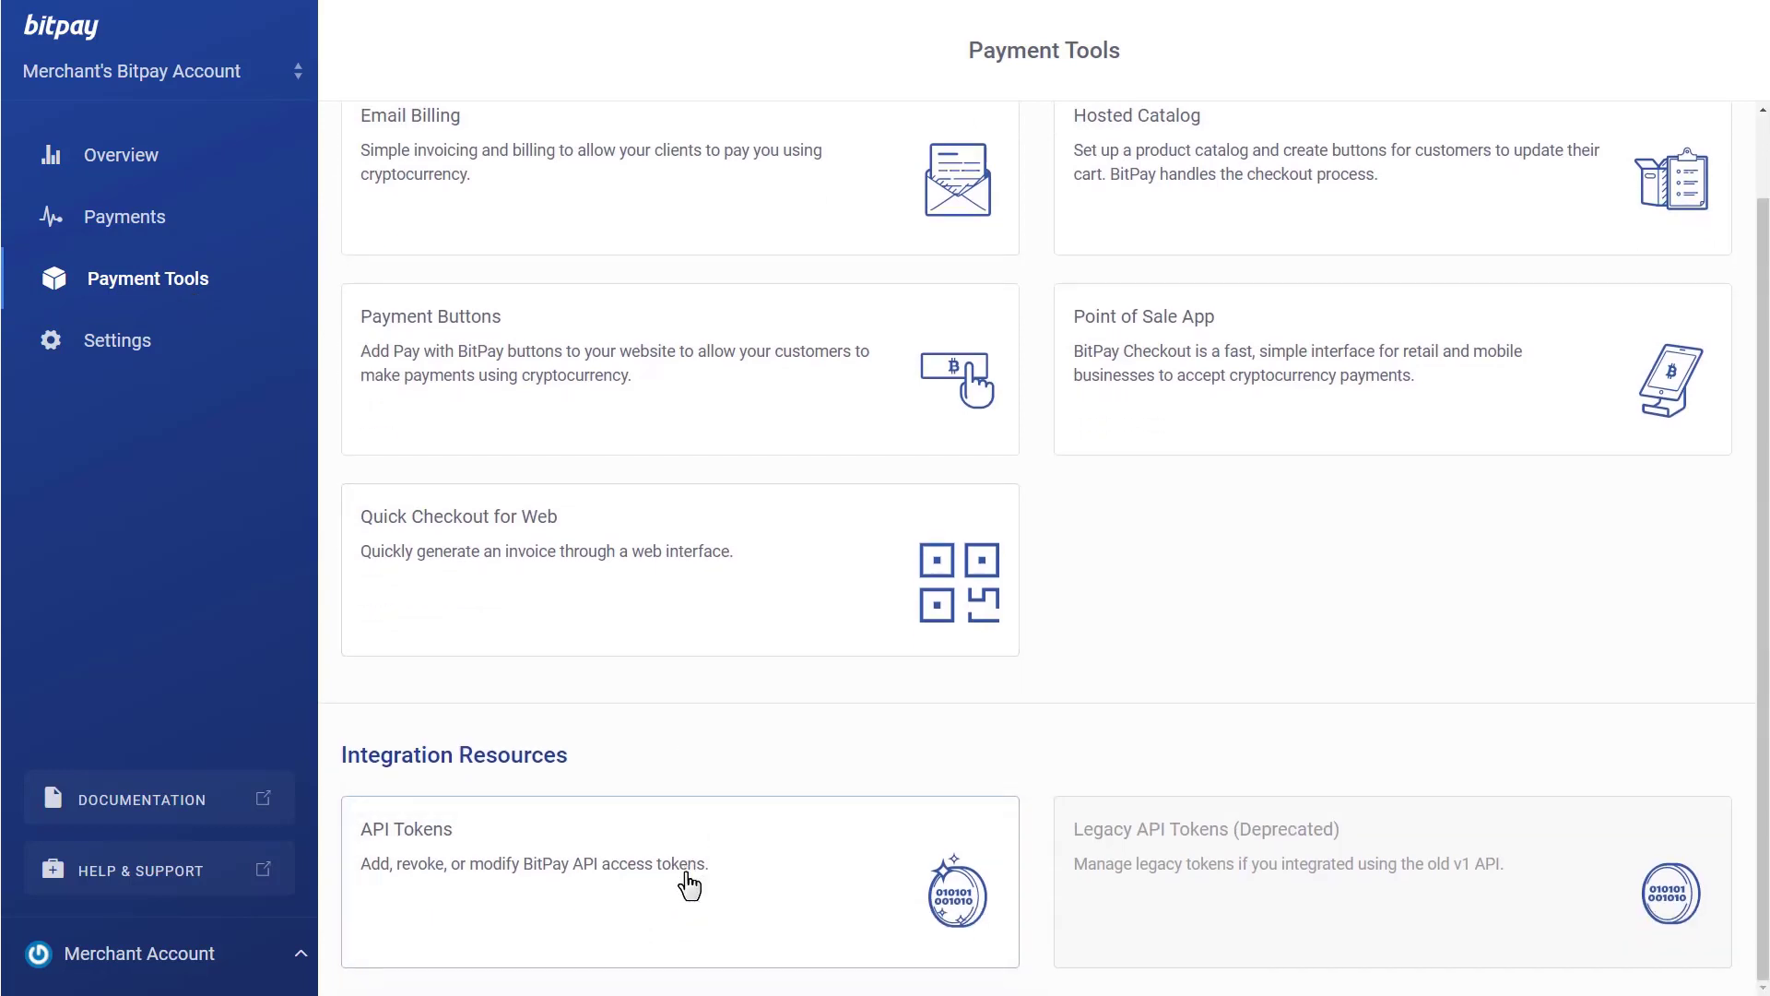
Add a new BitPay API token labelled 'Shift4Shop'.
click(689, 883)
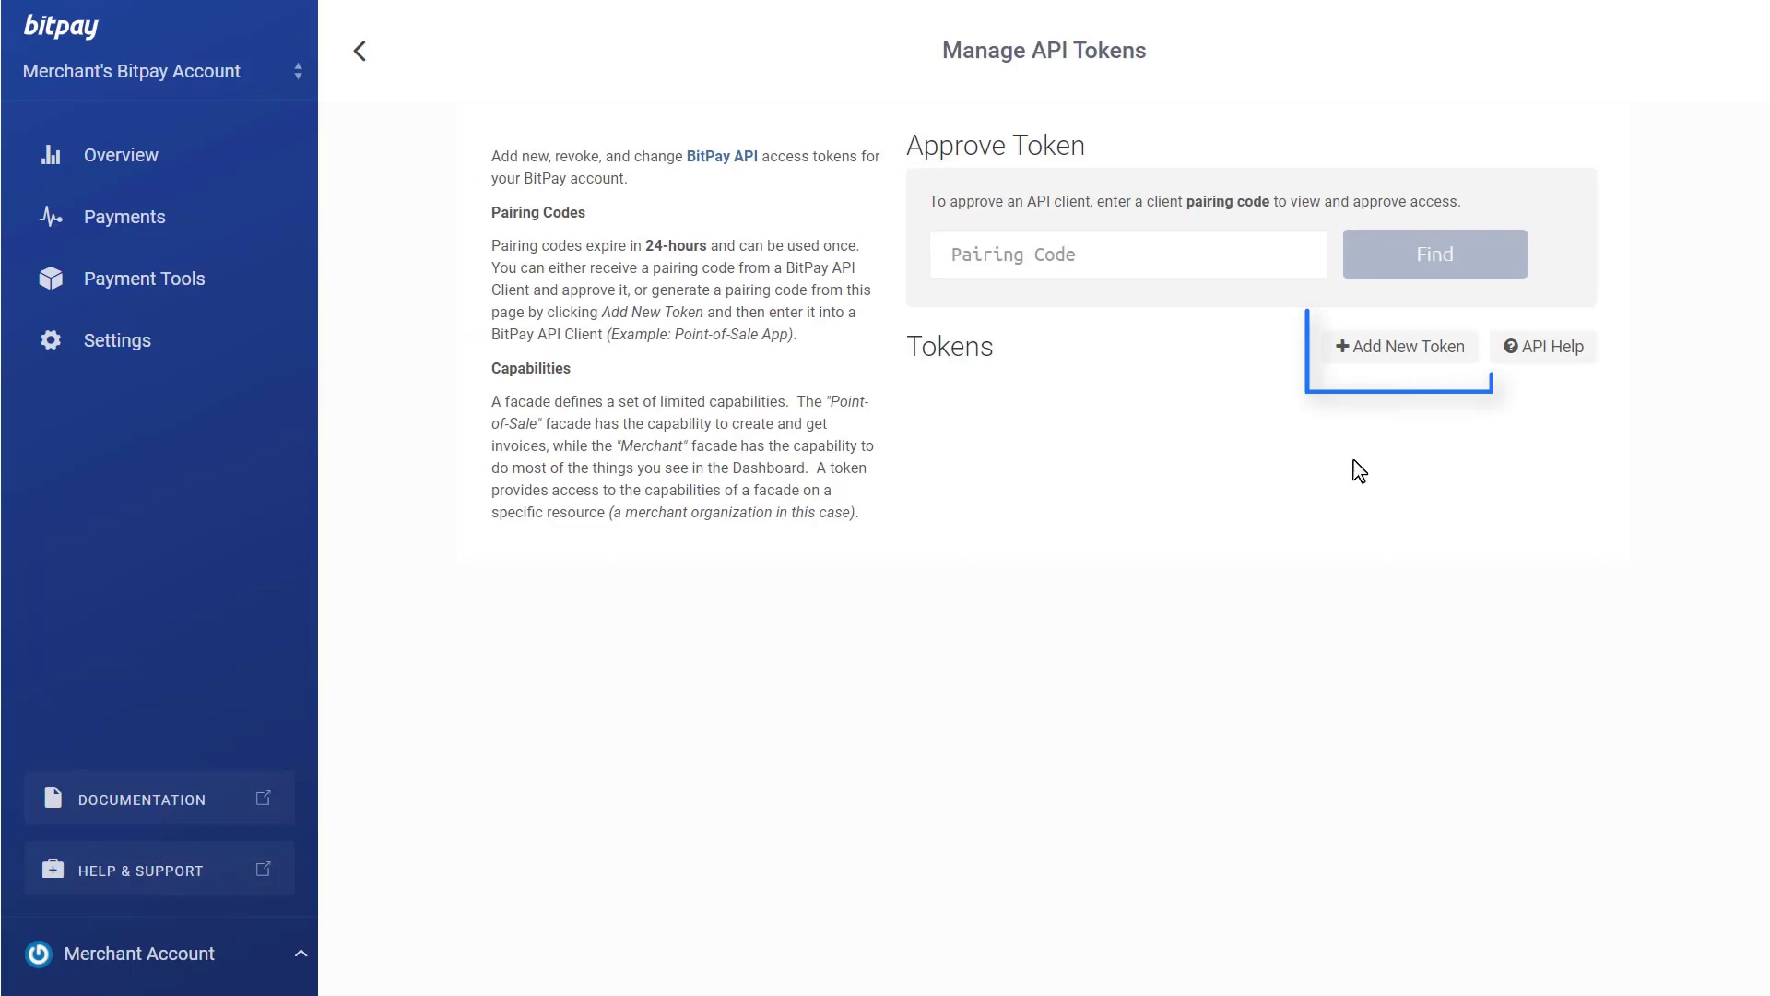
click(1400, 346)
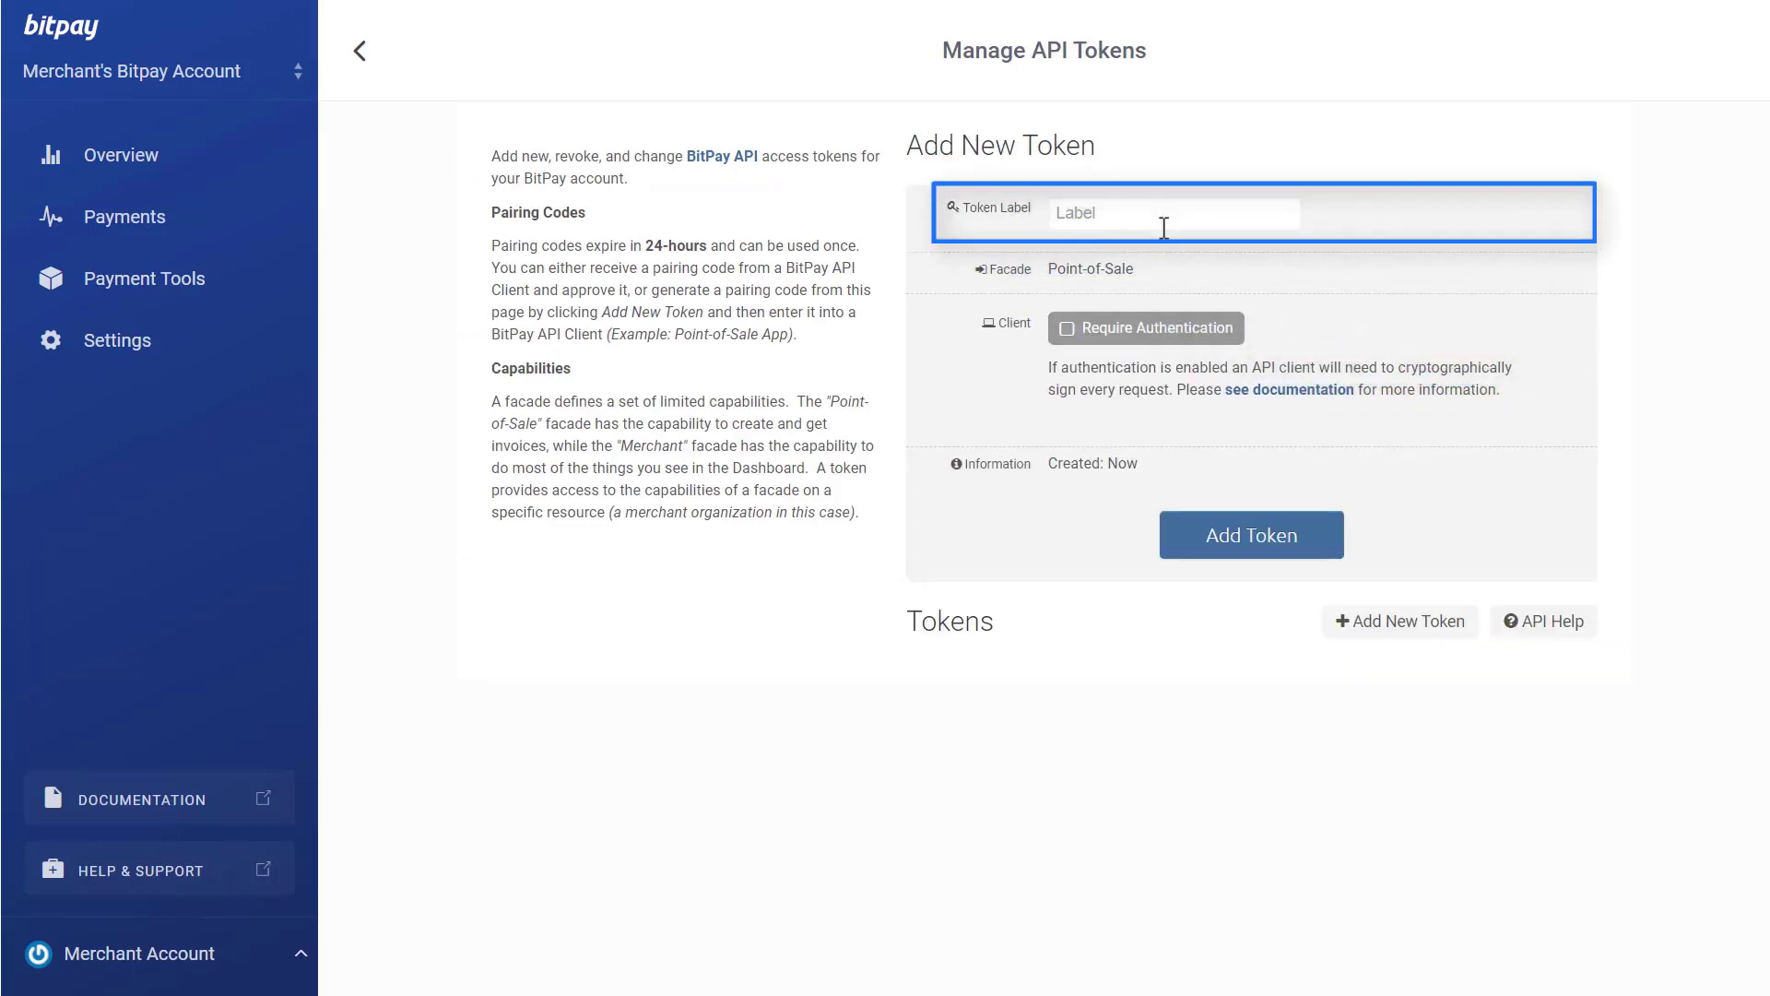
text(Shift4Shop)
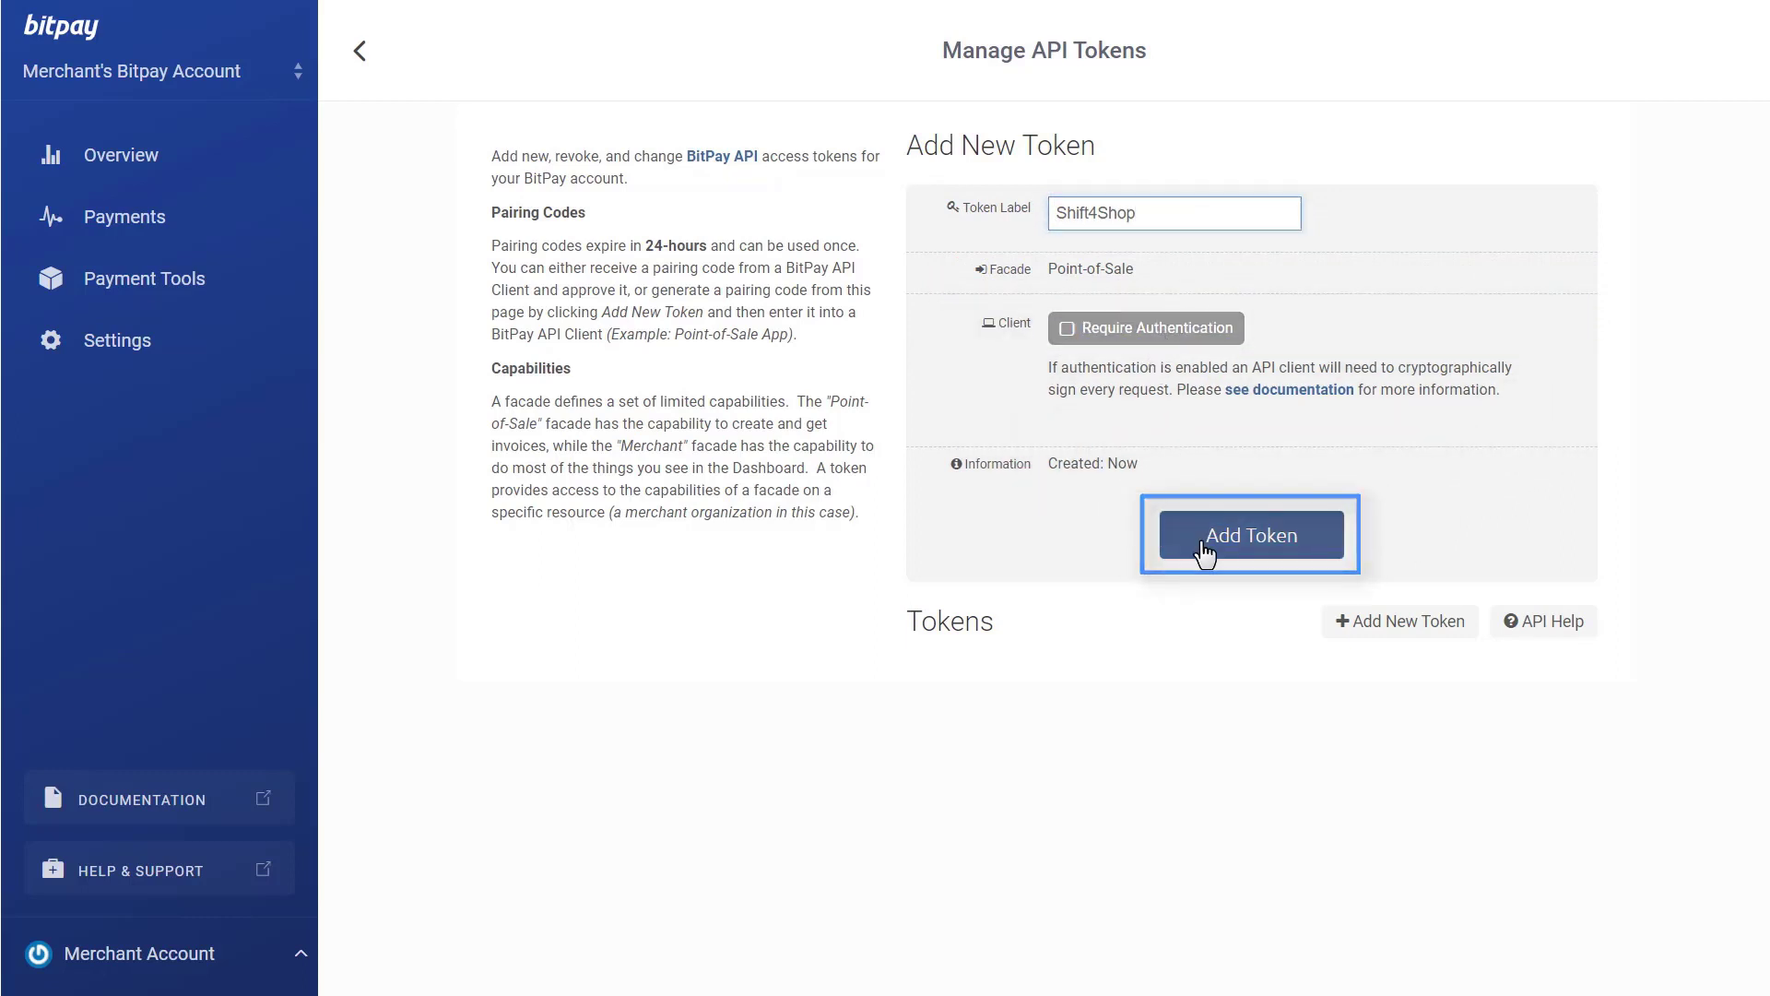
click(1250, 534)
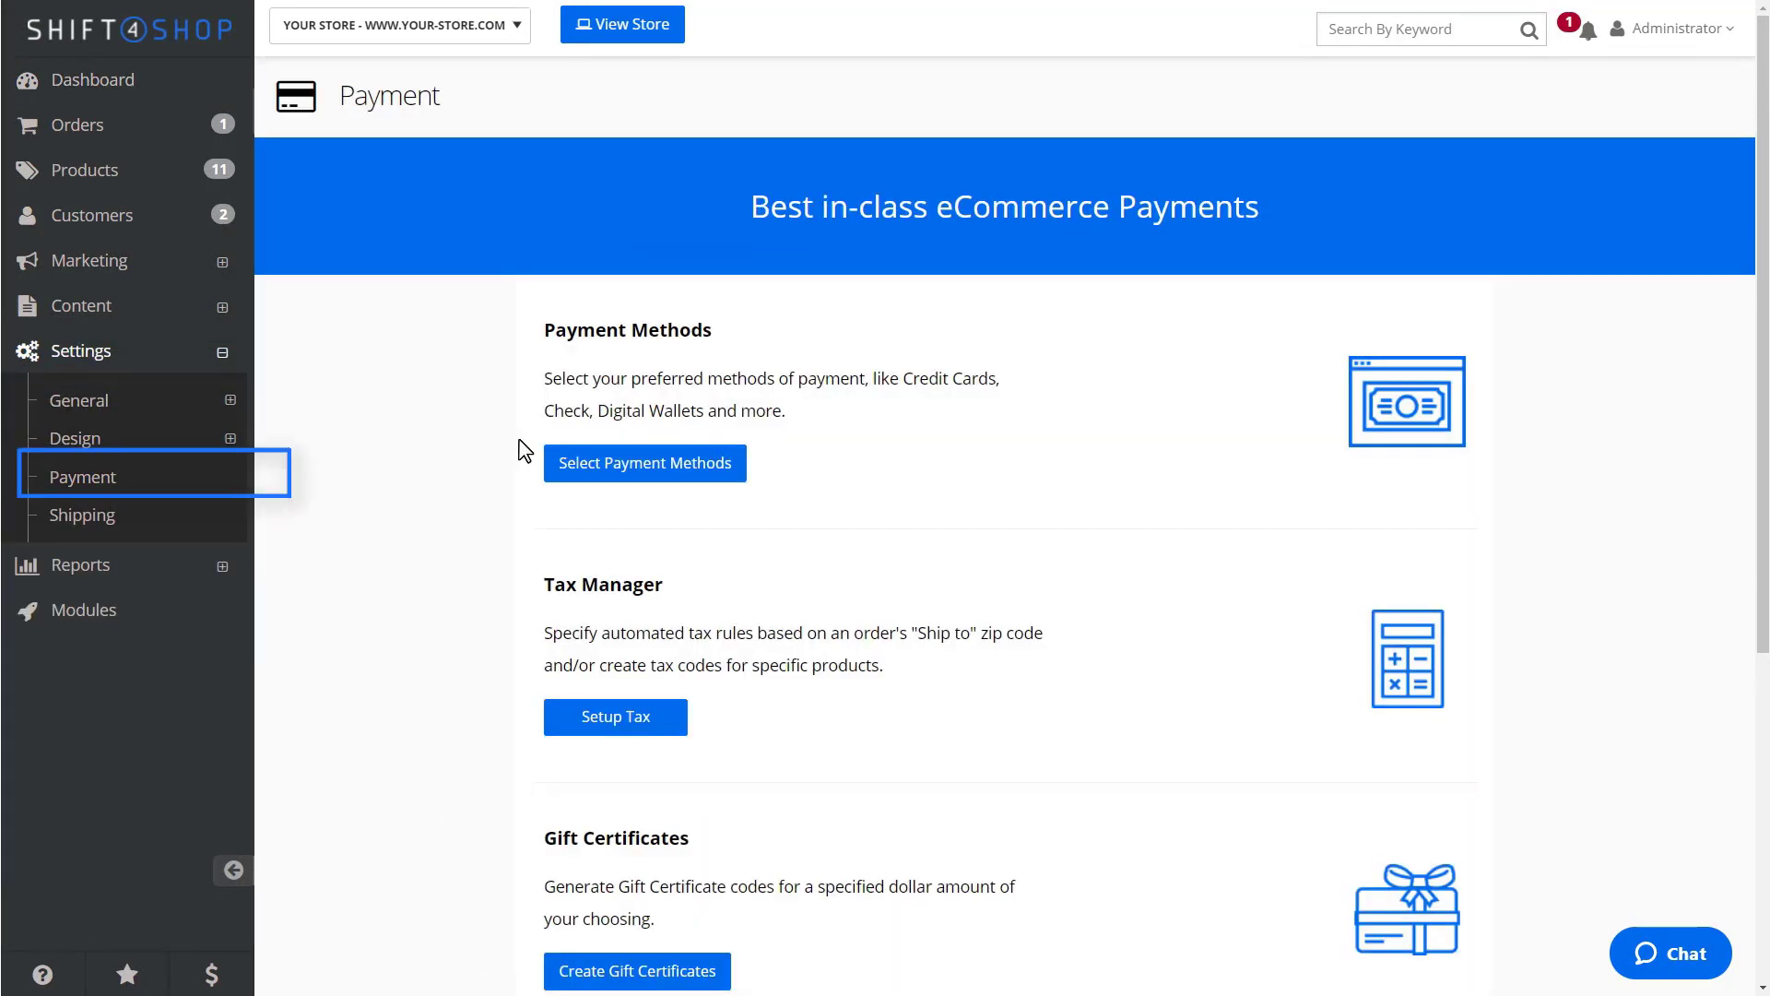
Connect BitPay as a payment method using the existing BitPay account.
click(644, 463)
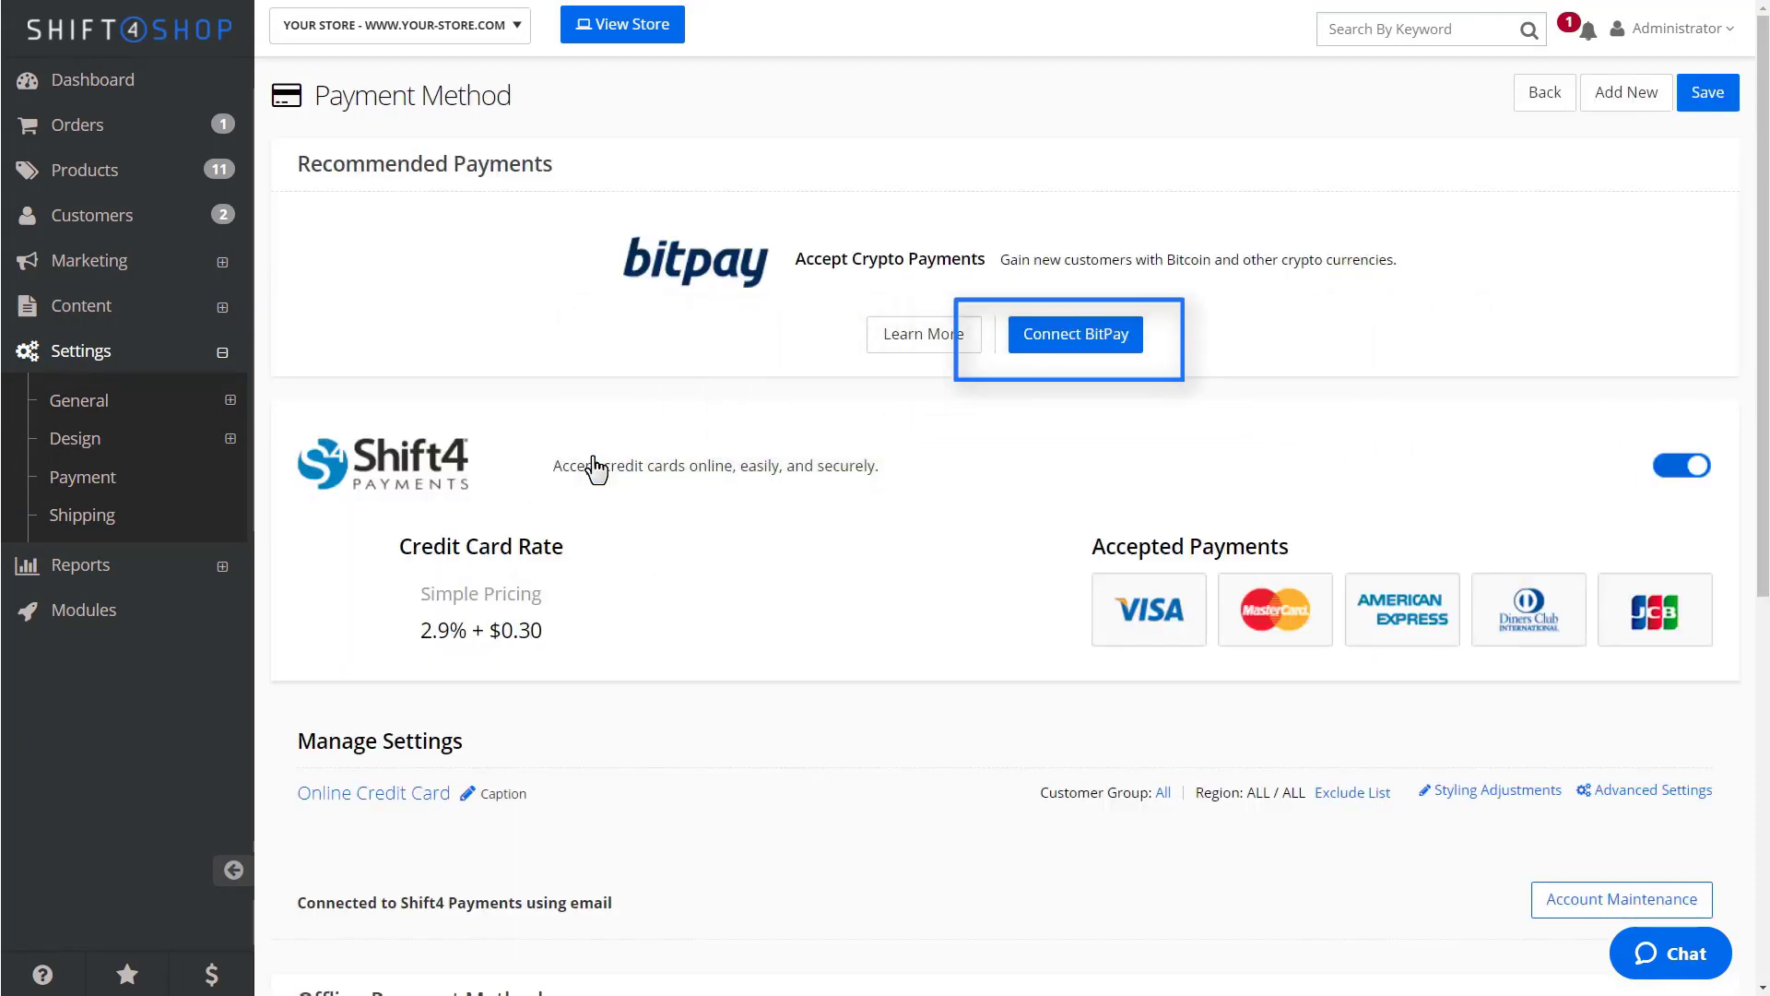
click(1075, 334)
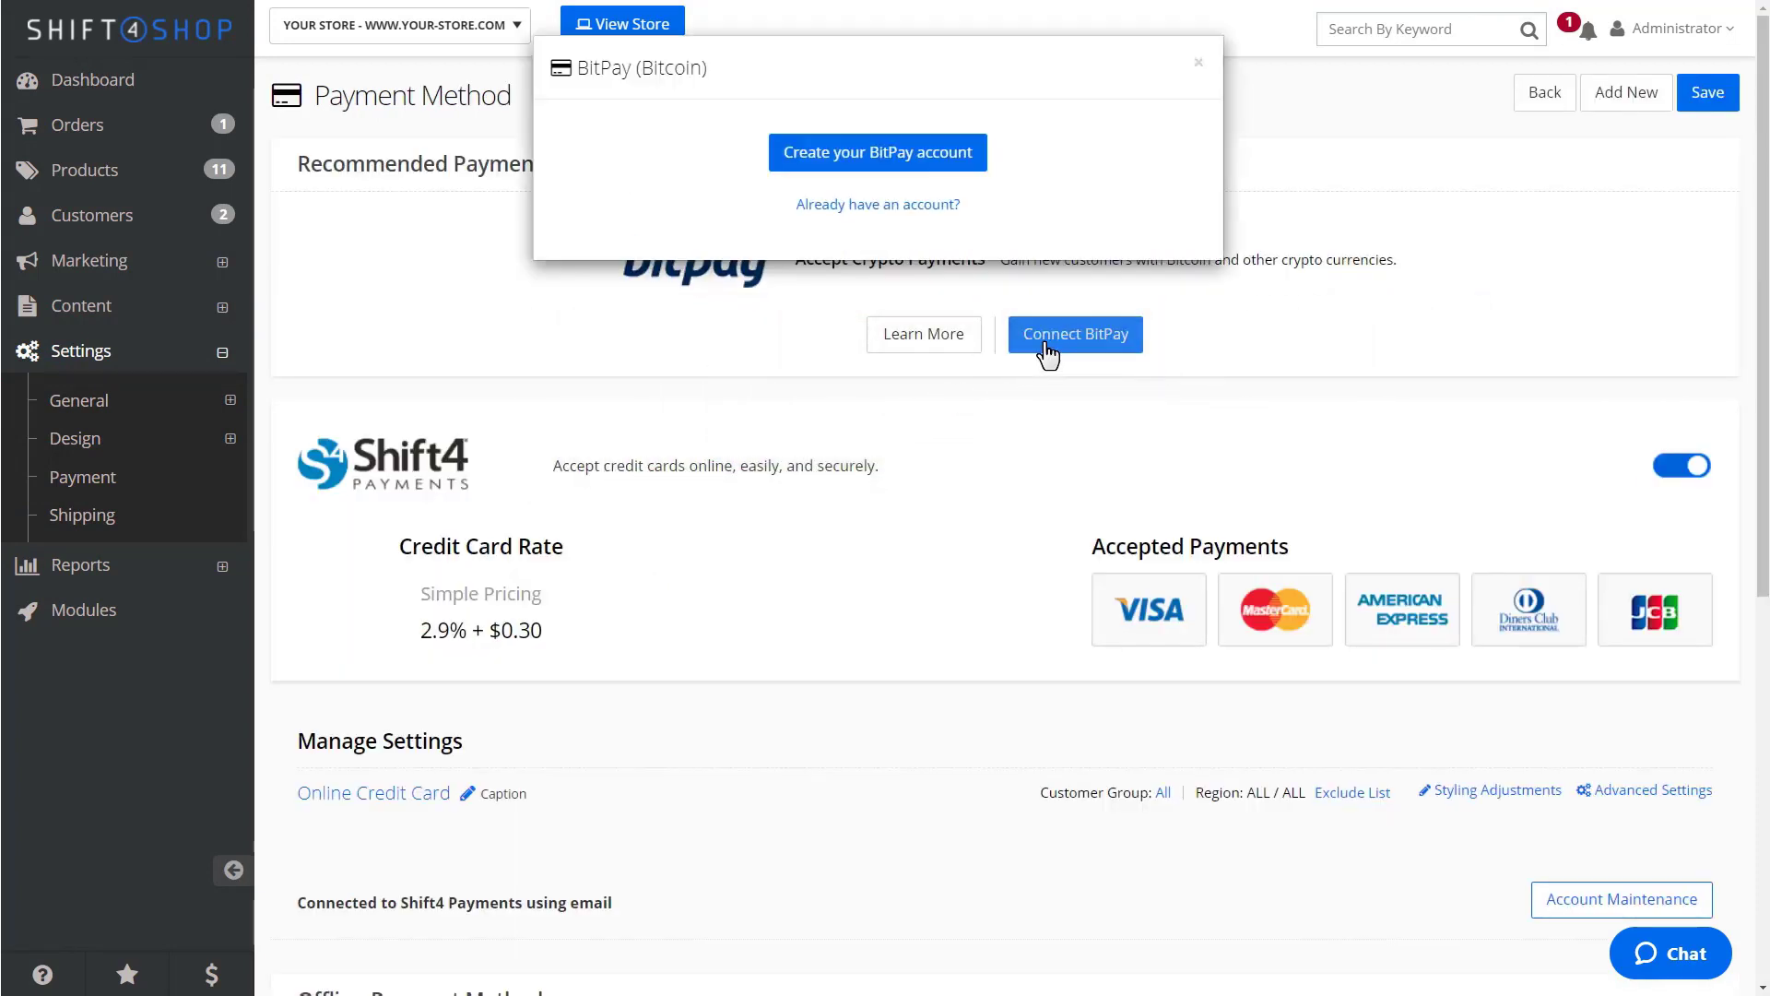
click(878, 204)
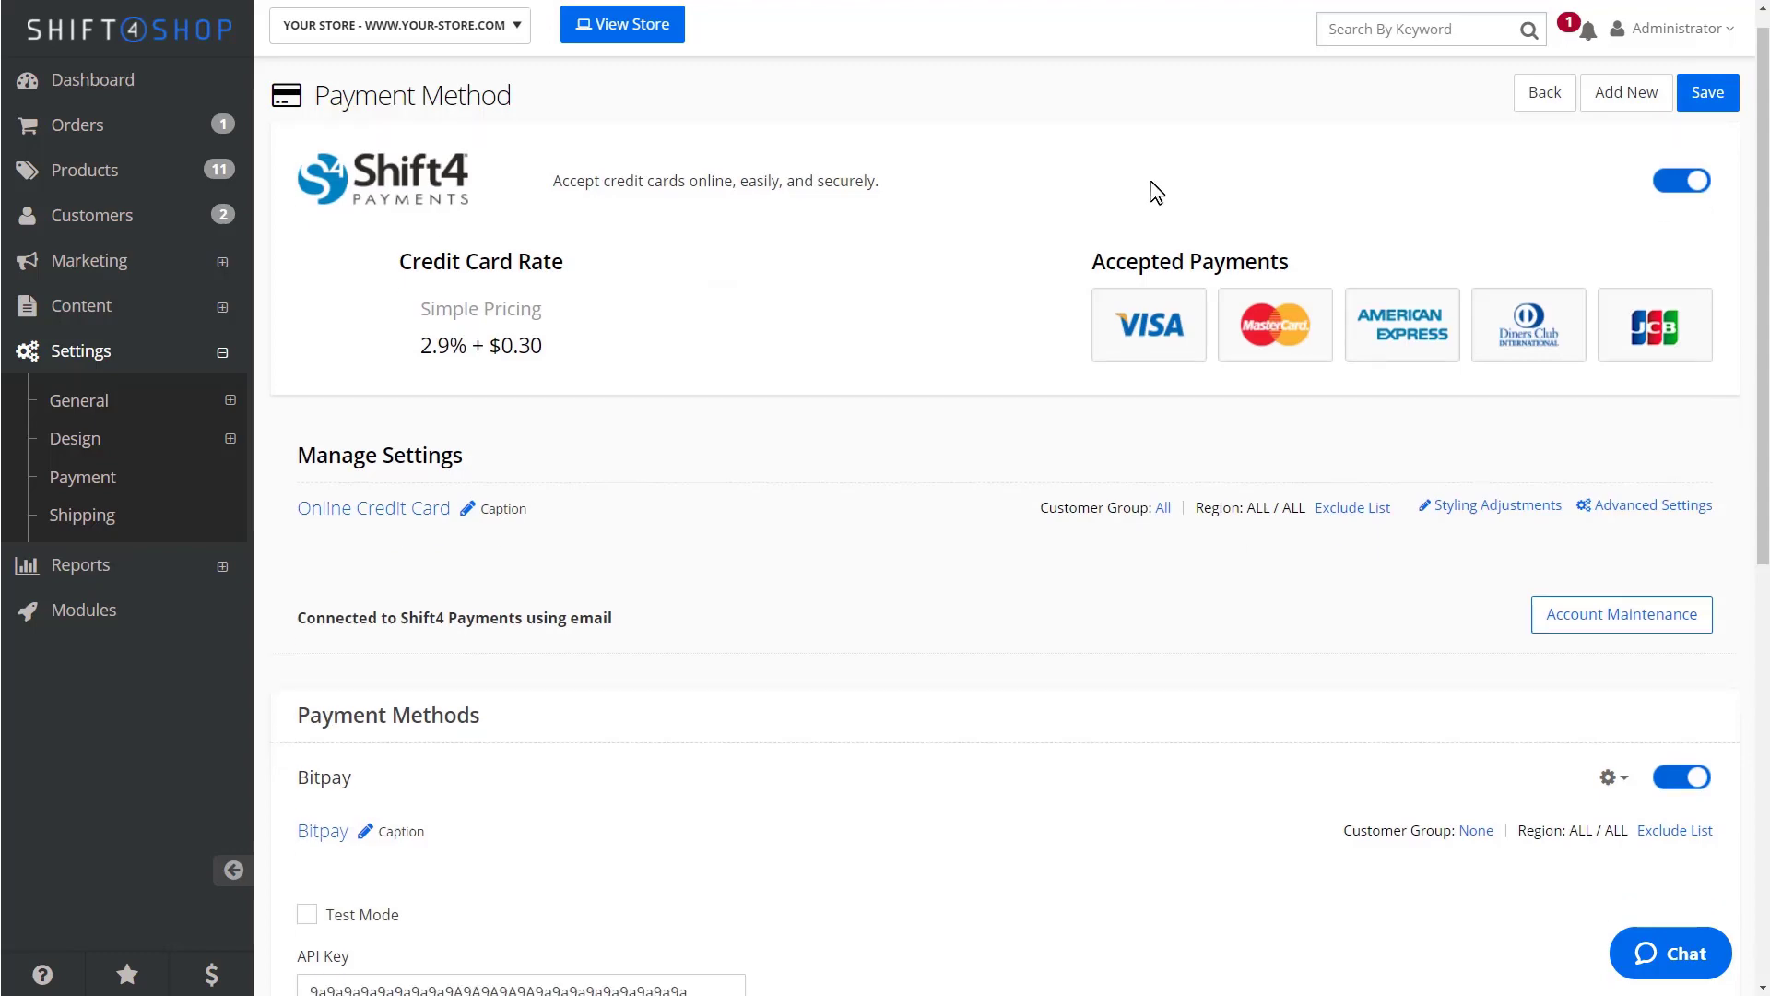
scroll(down, 3)
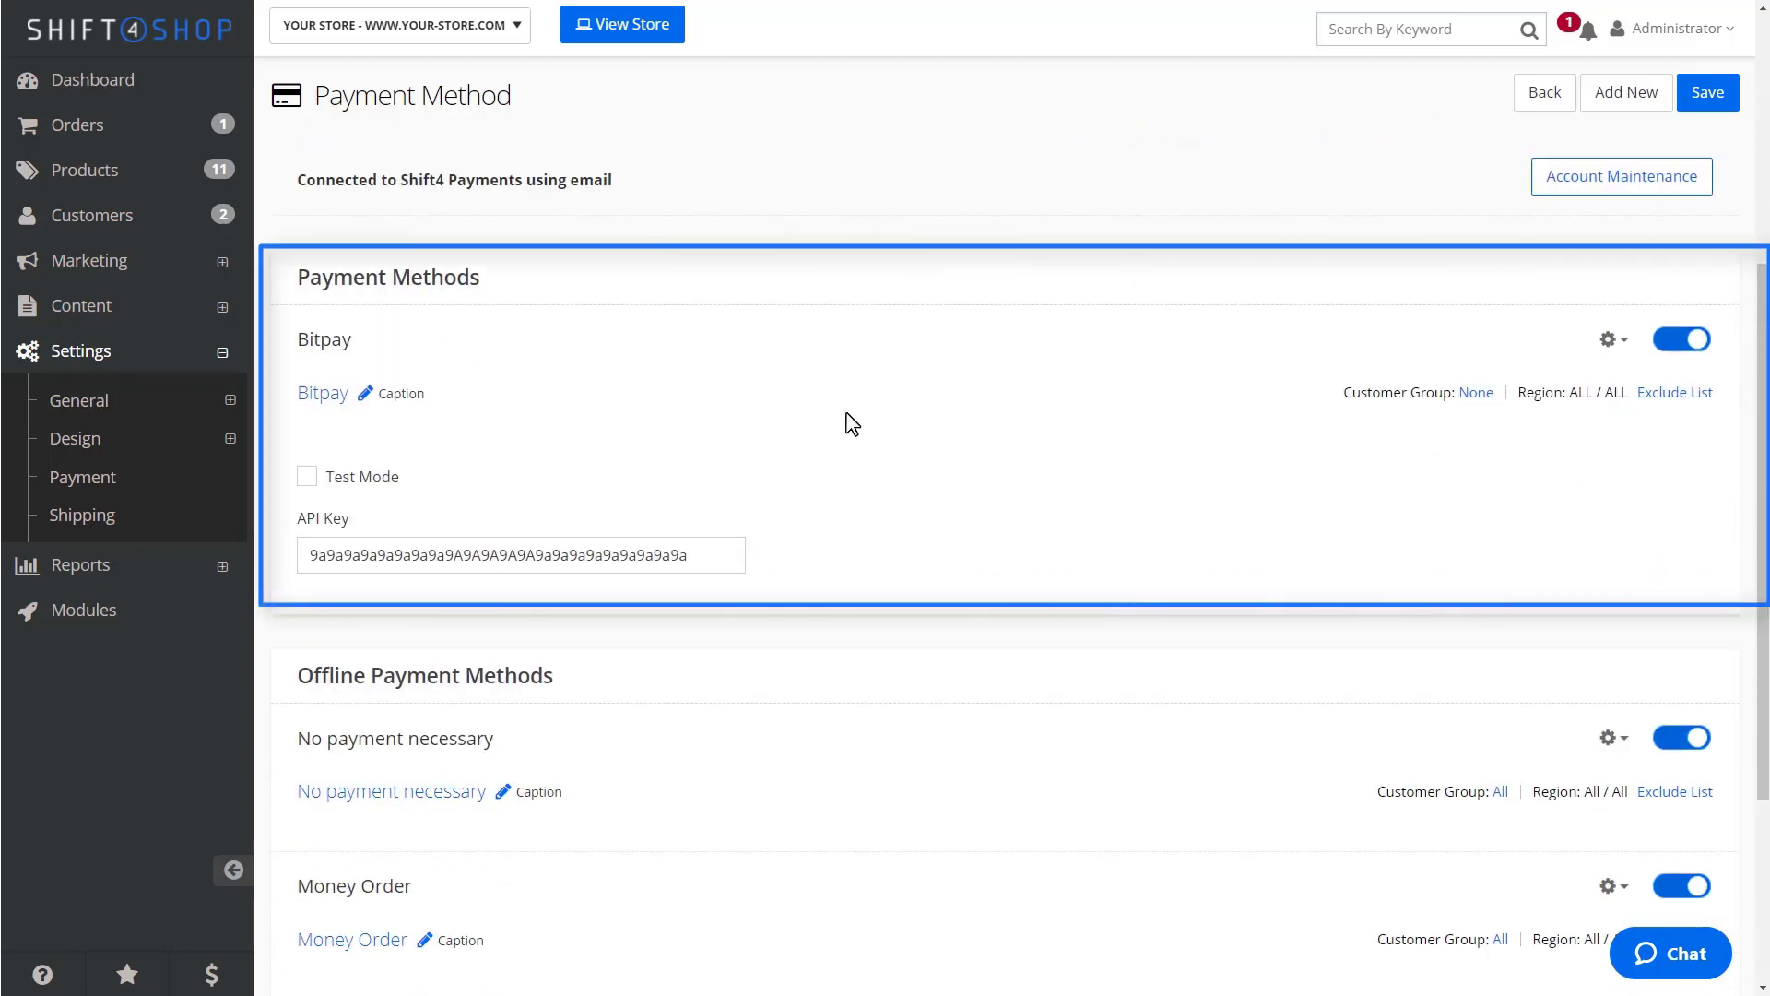